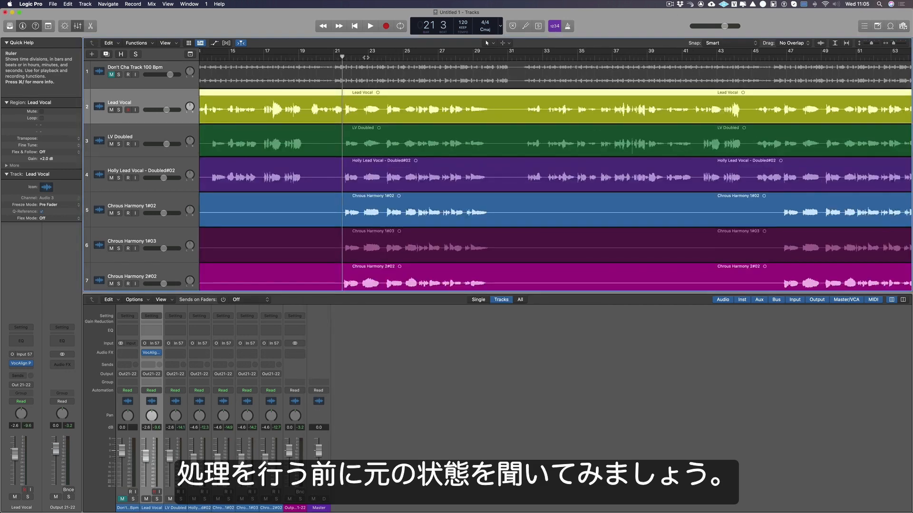
Step: Play, stop and replay the unprocessed lead vocal and doubles from the control bar
click(370, 26)
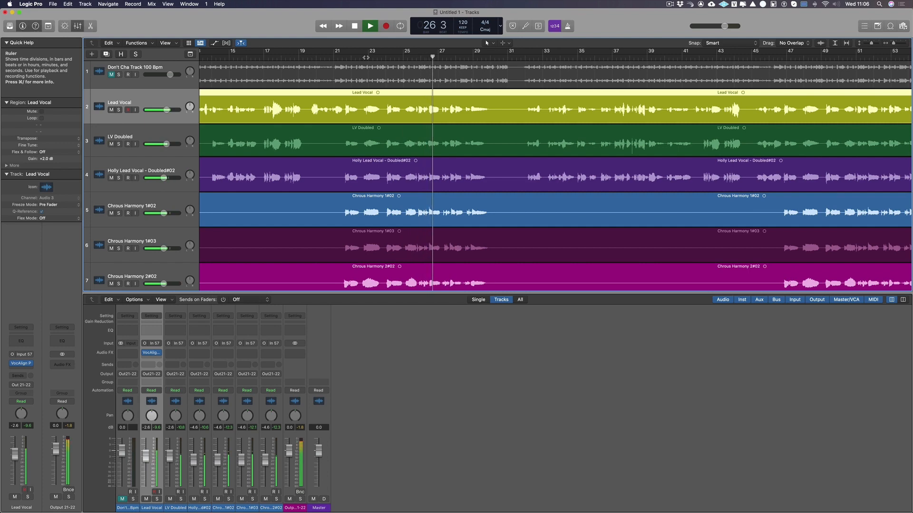
click(369, 25)
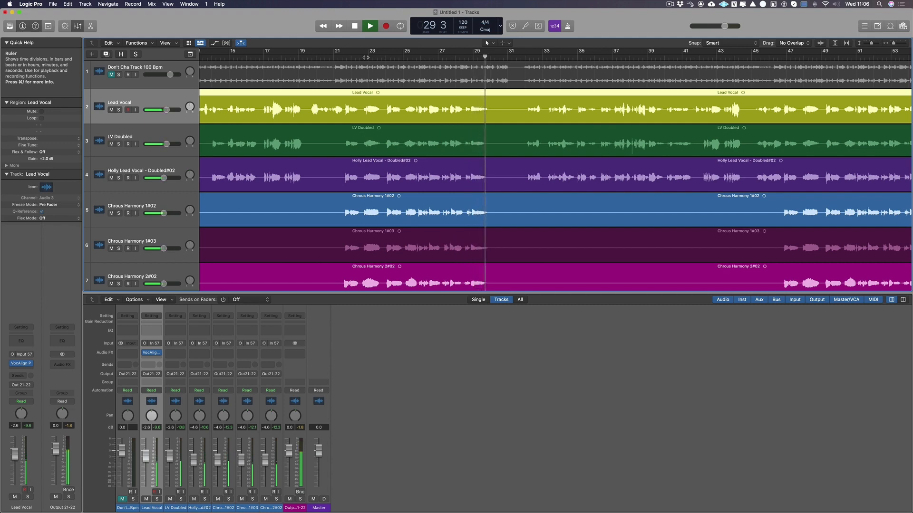
click(370, 26)
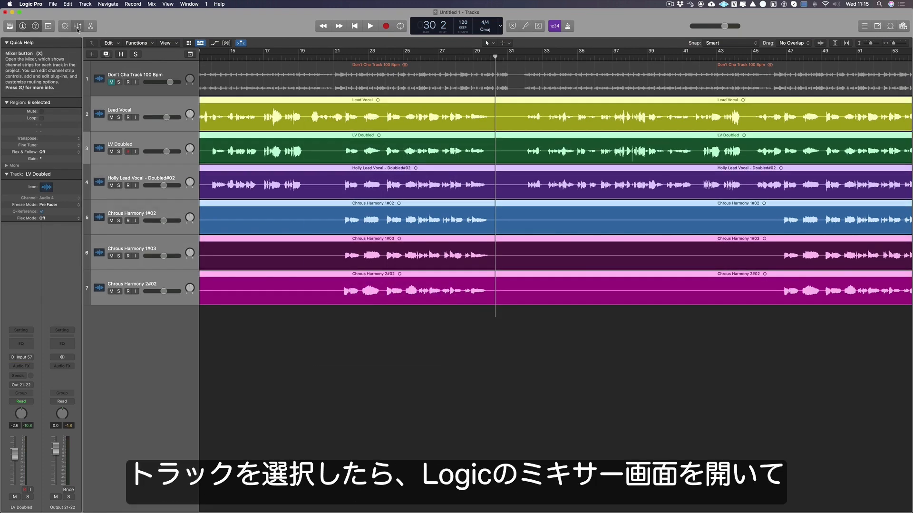
Step: Show the vocal channel strips in the Mixer and insert VocAlign Project 5 in an Audio FX slot
click(77, 25)
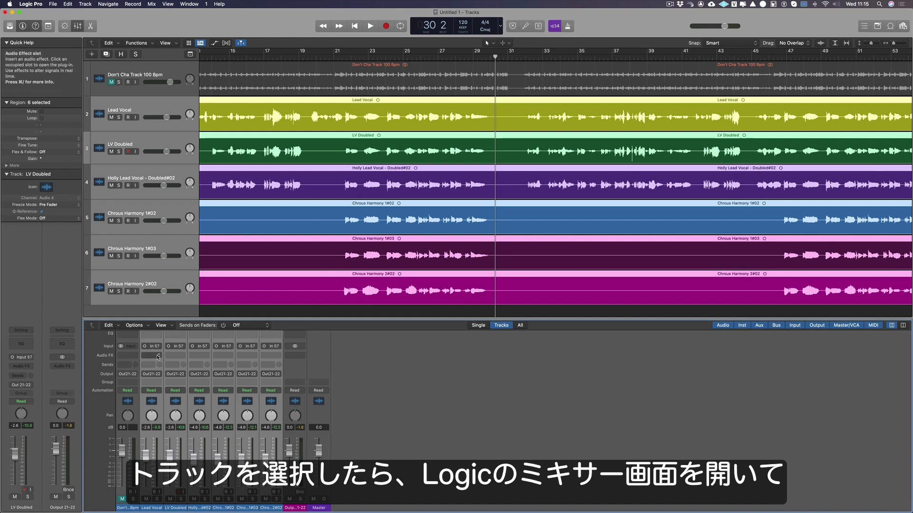
click(150, 356)
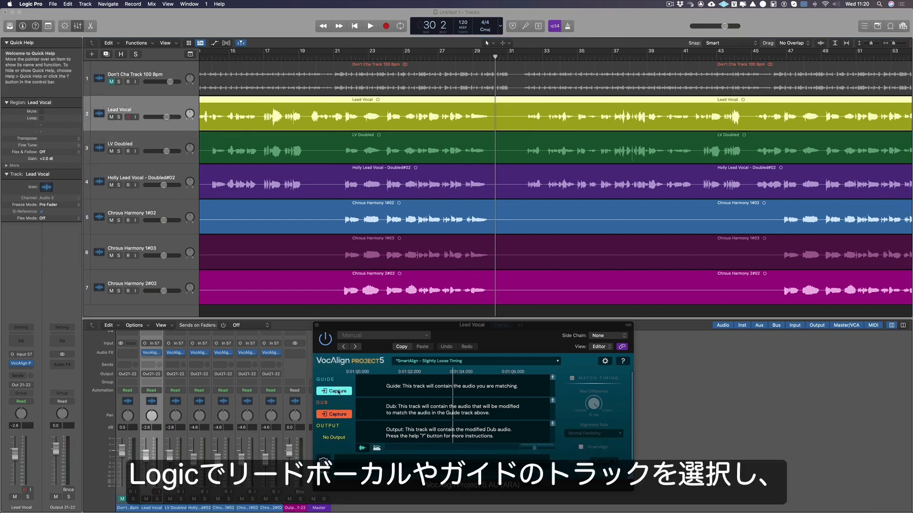
Step: Capture the Lead Vocal track as the guide so its waveform fills VocAlign's guide lane
click(334, 391)
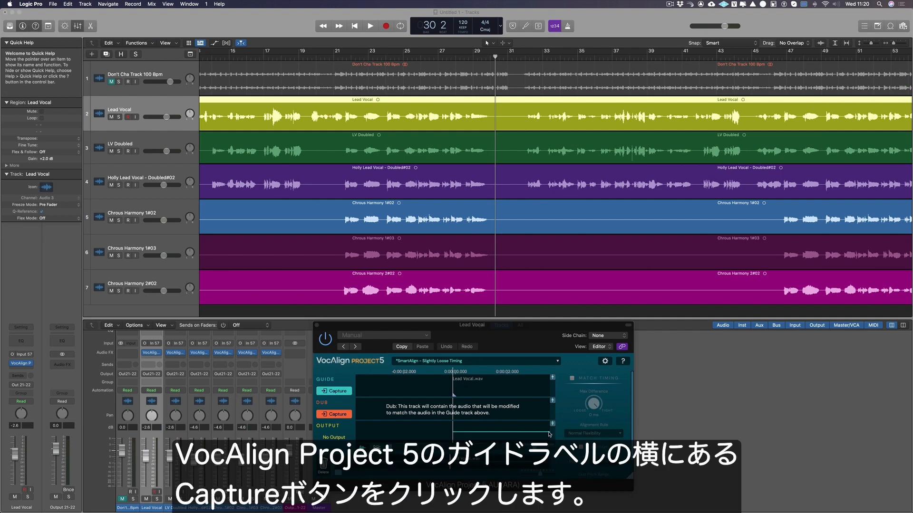
click(333, 391)
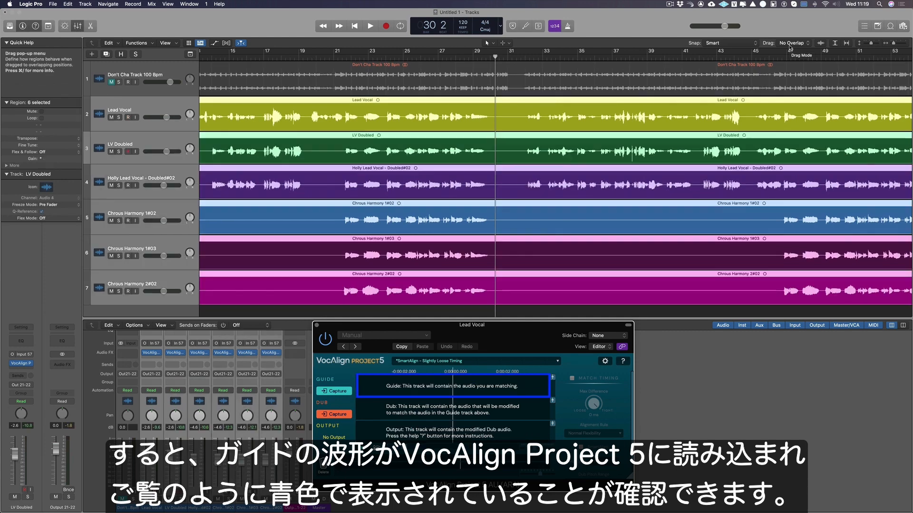
click(334, 391)
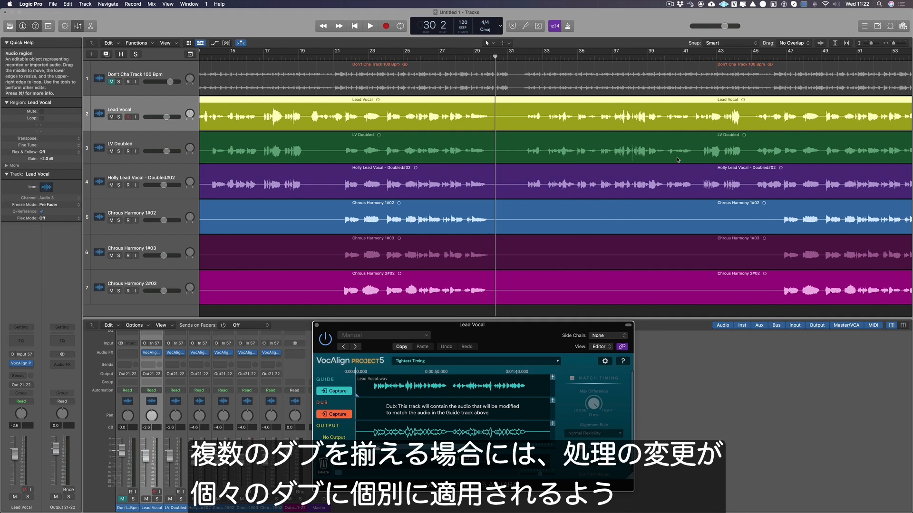
click(475, 362)
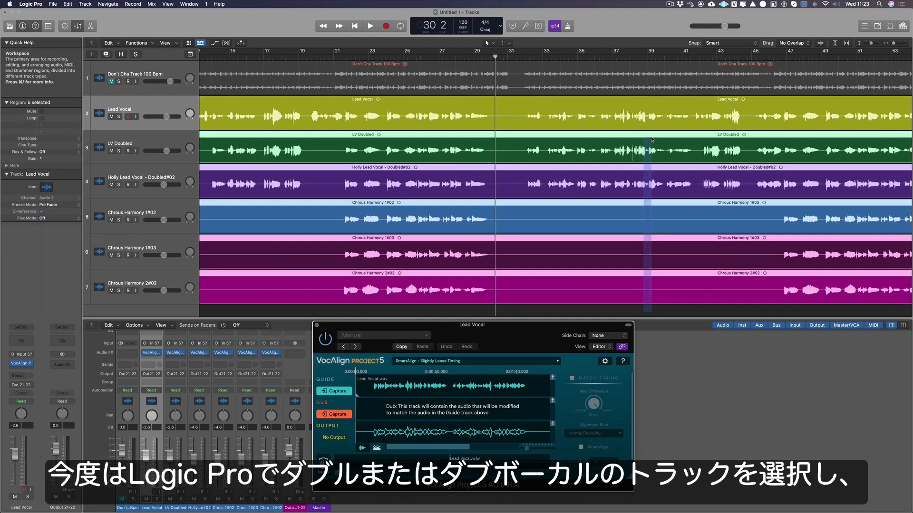
Step: Select the double vocal regions so Chorus Harmony 2#02 is captured into the dub lane
click(146, 147)
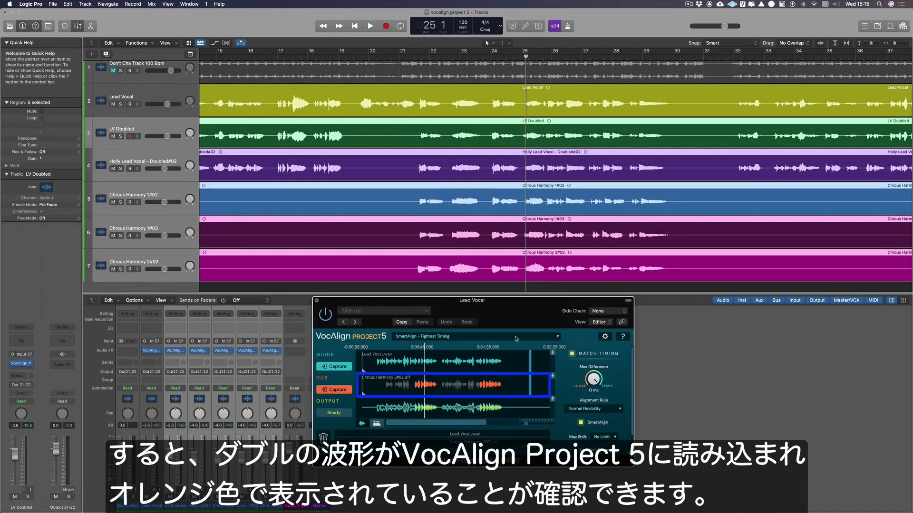
mouse_move(654, 343)
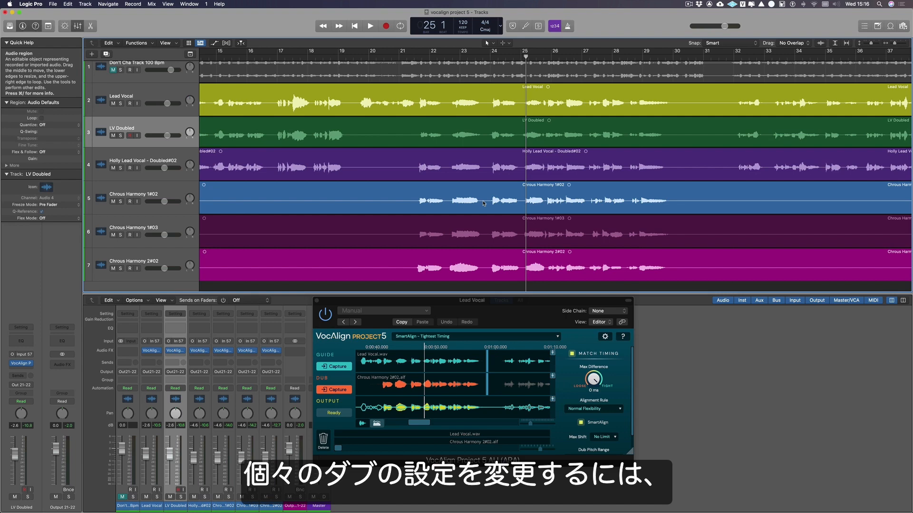
Step: Select the LV Doubled track to show its own VocAlign Project 5 settings
click(134, 201)
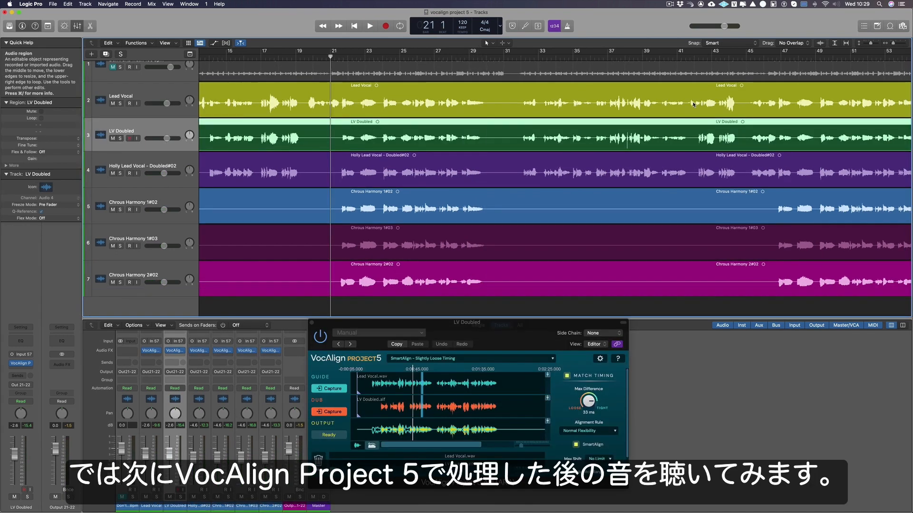
Step: Play back the vocal stack aligned with a 33 ms Max Difference on LV Doubled
click(369, 26)
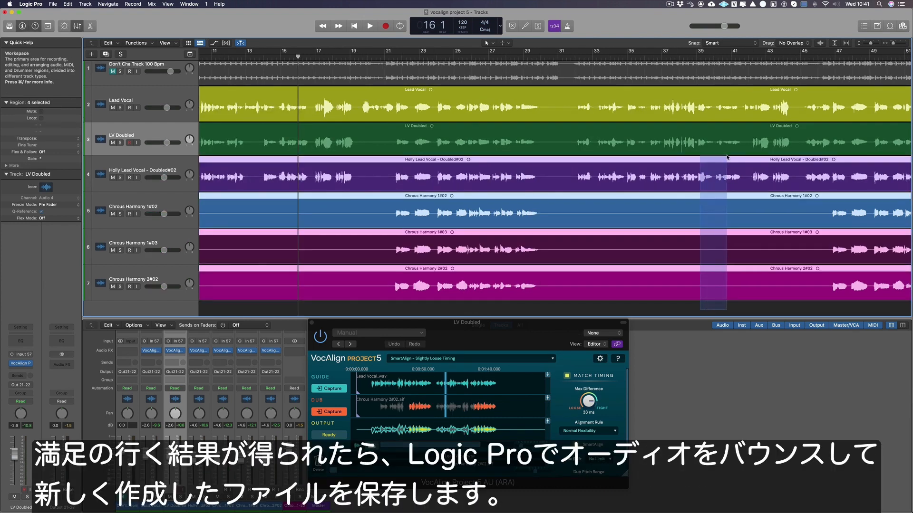
Step: Bounce the aligned regions in place and play back the newly processed vocals
right_click(727, 156)
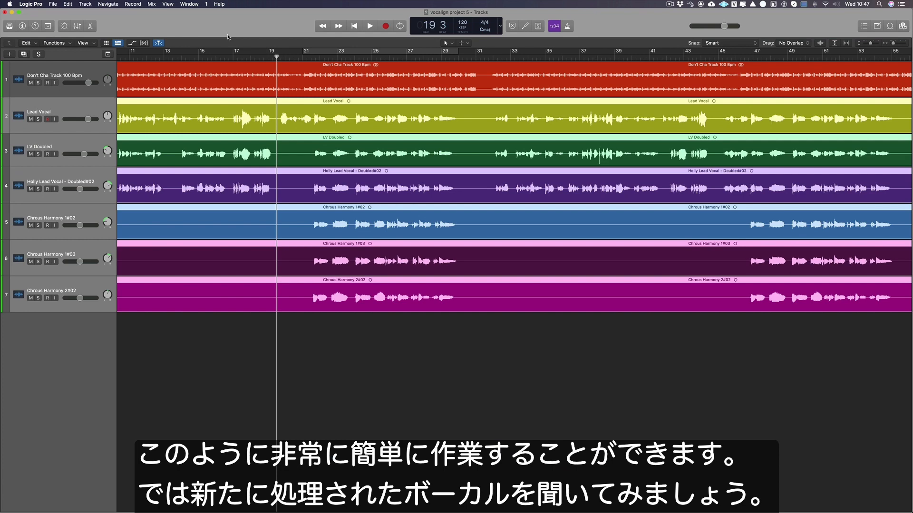
click(369, 26)
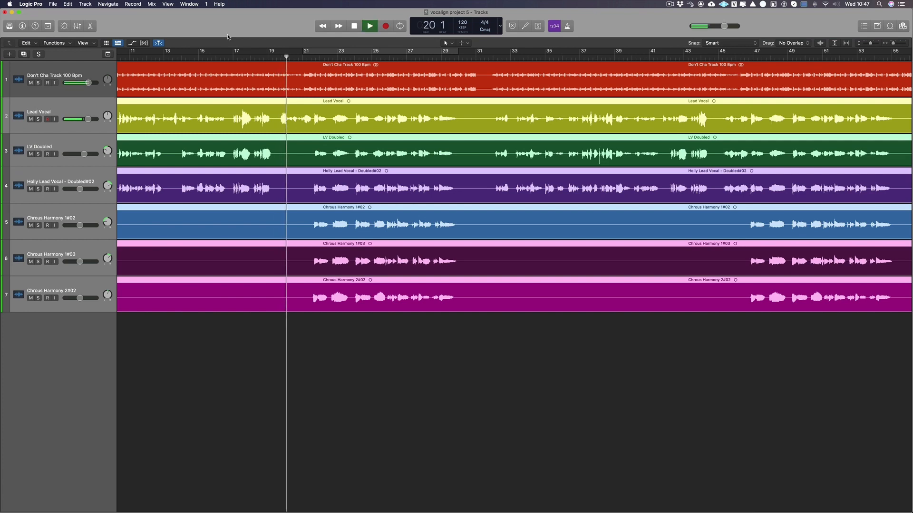